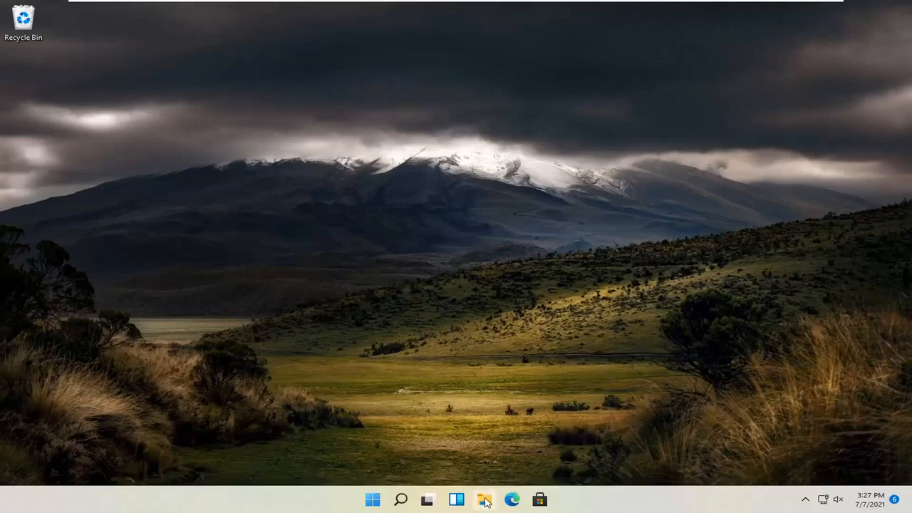
Launch File Explorer from the taskbar to show Quick access folders
{"action": "left_click", "coordinate": [483, 499]}
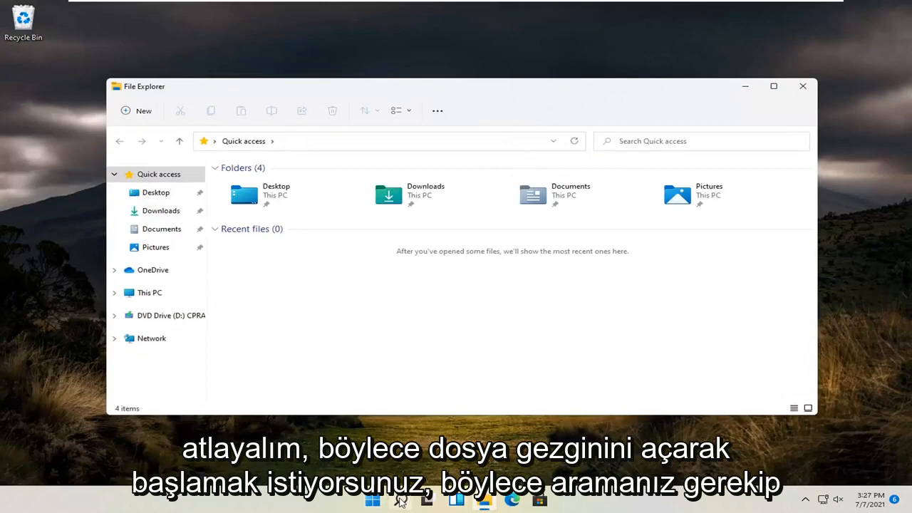
{"action": "mouse_move", "coordinate": [482, 499]}
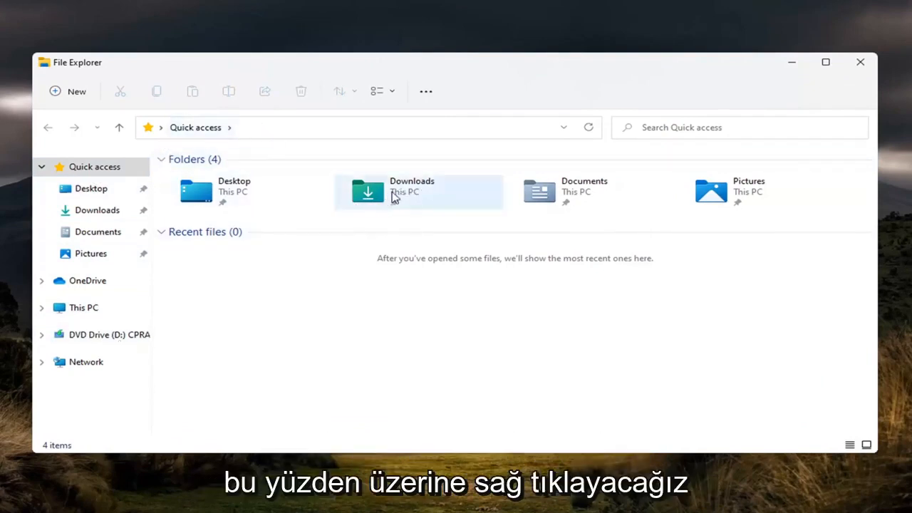
Open Properties for the Downloads folder from its context menu
{"action": "right_click", "coordinate": [392, 196]}
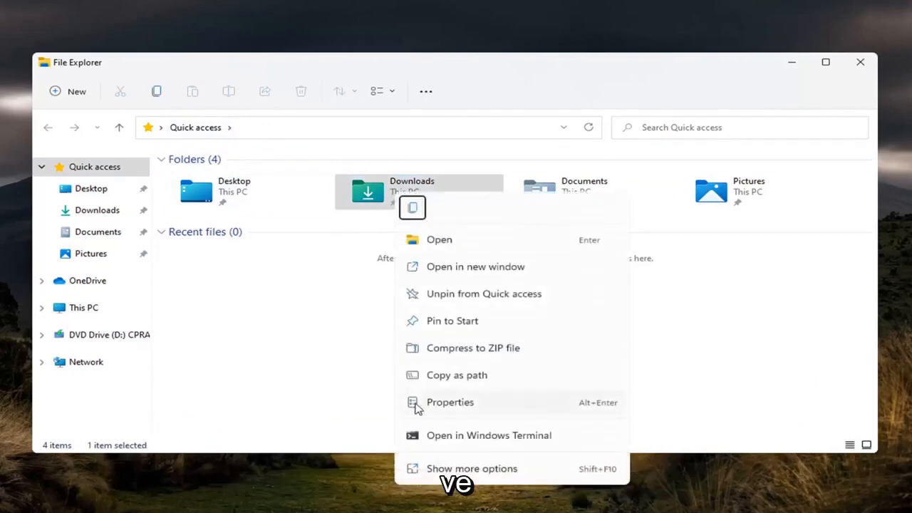
{"action": "left_click", "coordinate": [449, 402]}
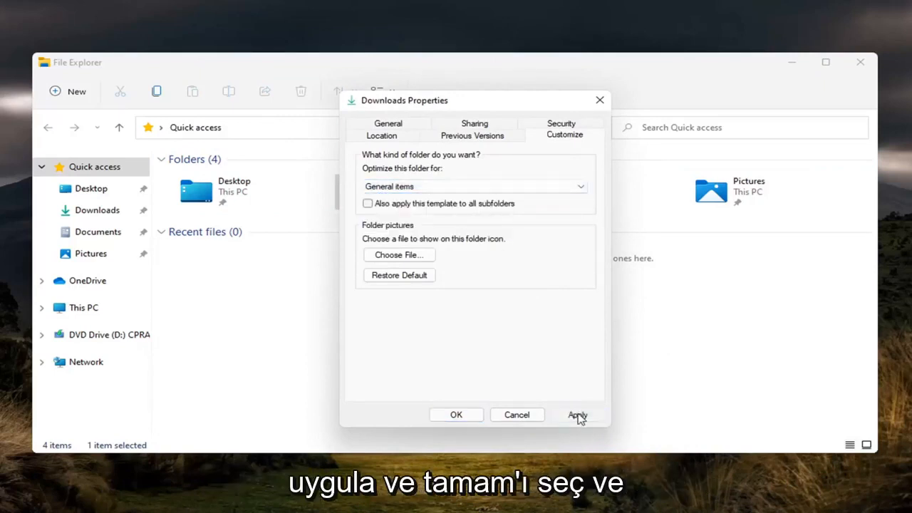
Apply the General items optimization and close the File Explorer window
{"action": "left_click", "coordinate": [456, 414]}
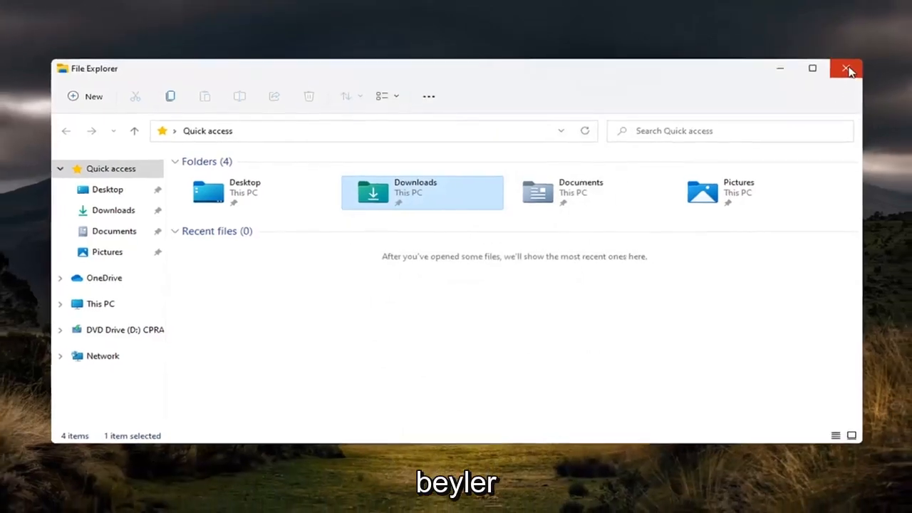
{"action": "left_click", "coordinate": [846, 68]}
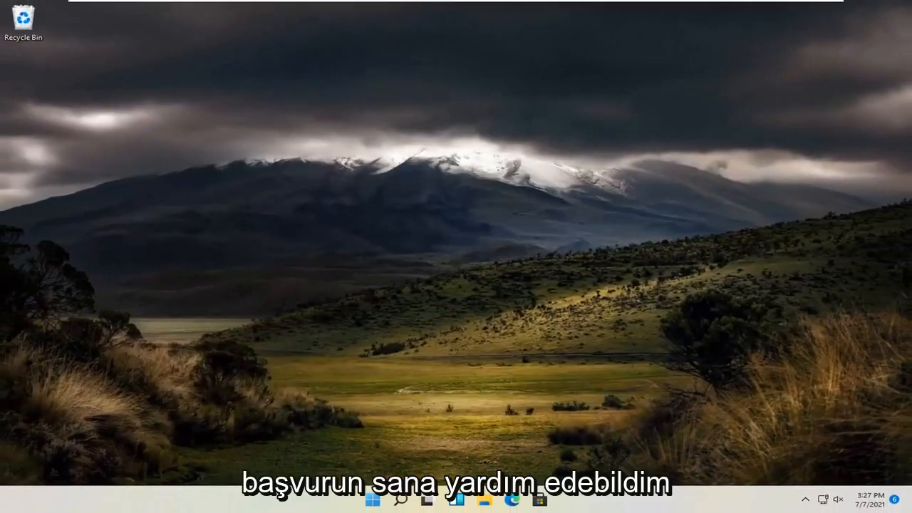